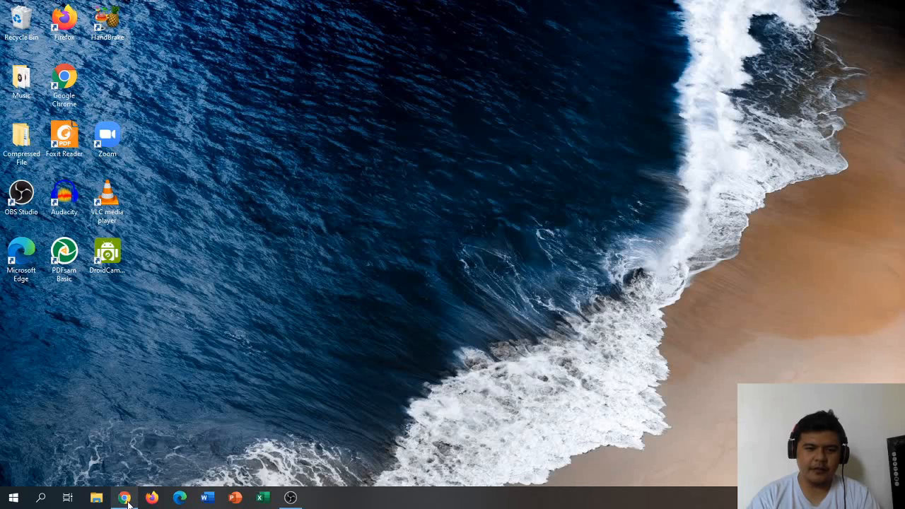
Step: Enter the school email address ending in .edu.ph and continue to the password prompt
left_click(125, 498)
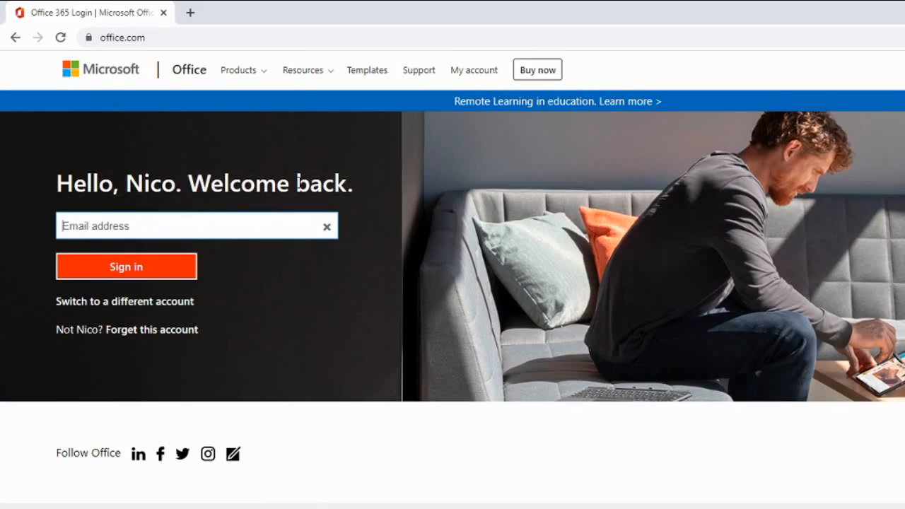
mouse_move(275, 74)
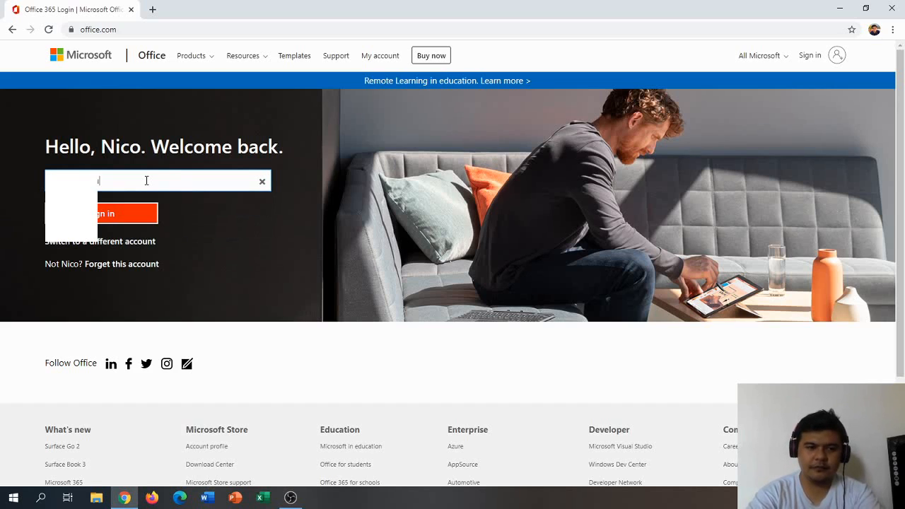
type(".edu.ph")
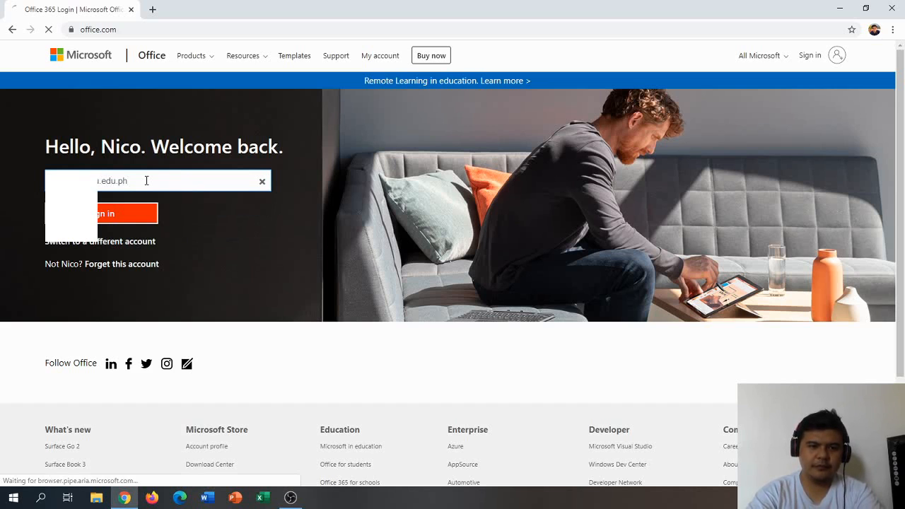
left_click(111, 212)
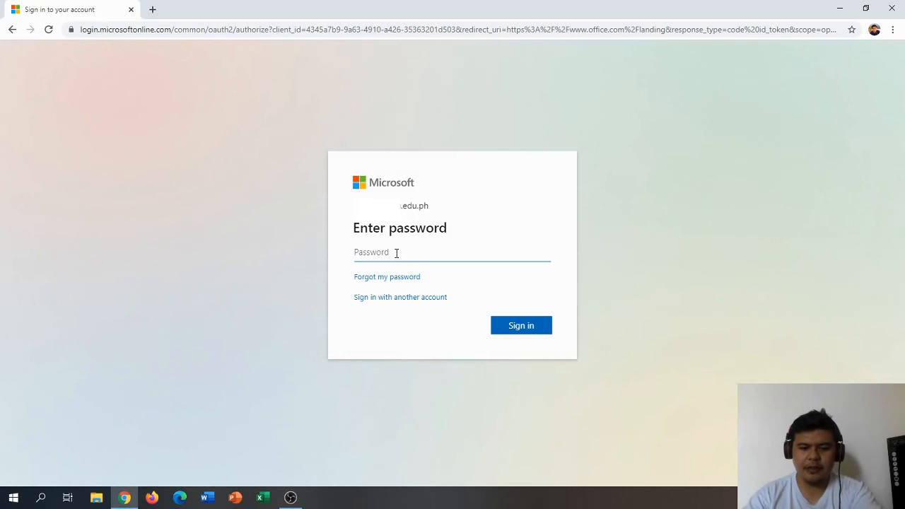
Step: Enter the account password and sign in, reaching the stay-signed-in prompt
type("•")
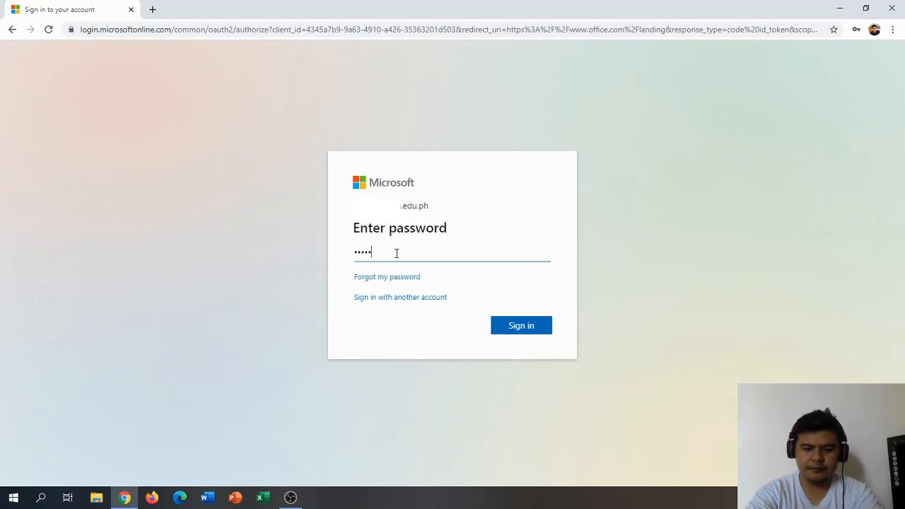
type("password")
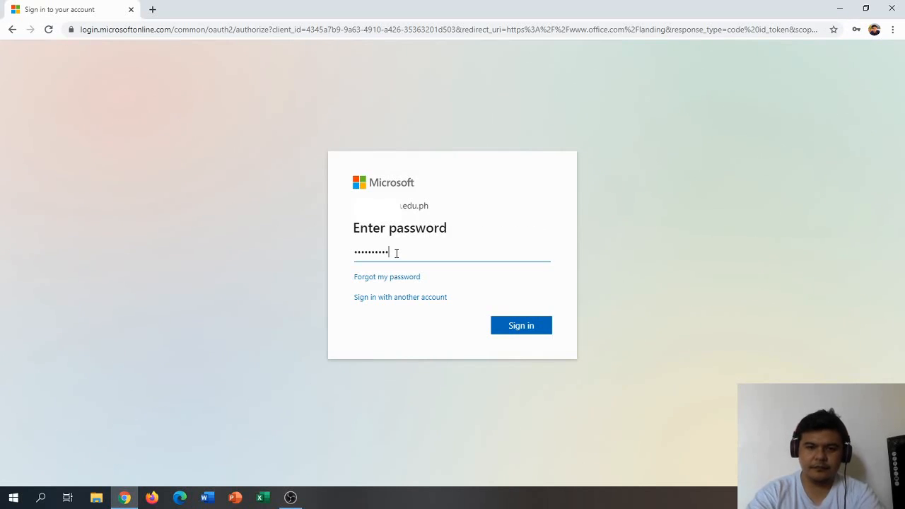
left_click(520, 325)
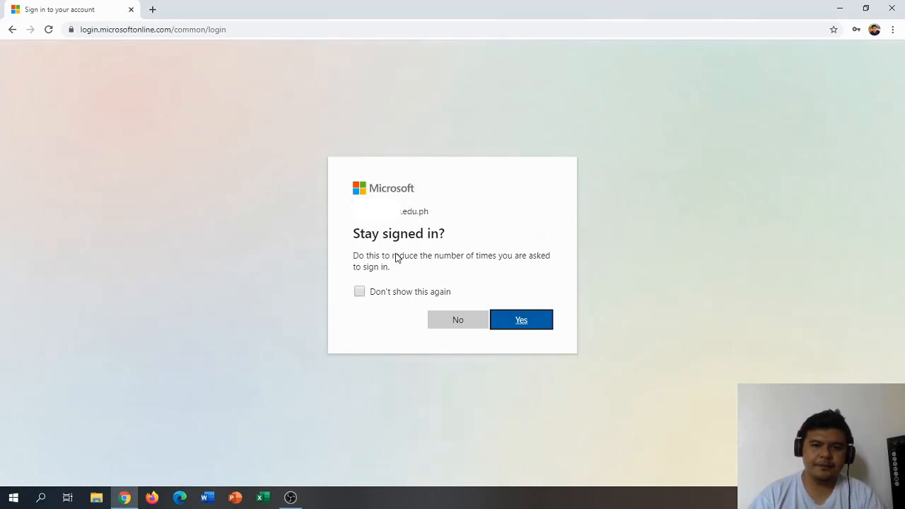
mouse_move(486, 287)
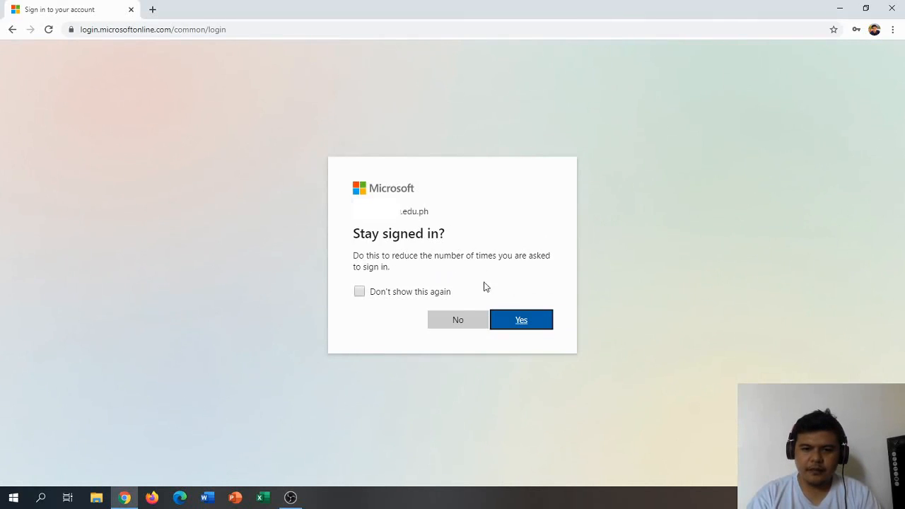
Step: Choose Yes to stay signed in and land on the Office 365 home page
left_click(521, 319)
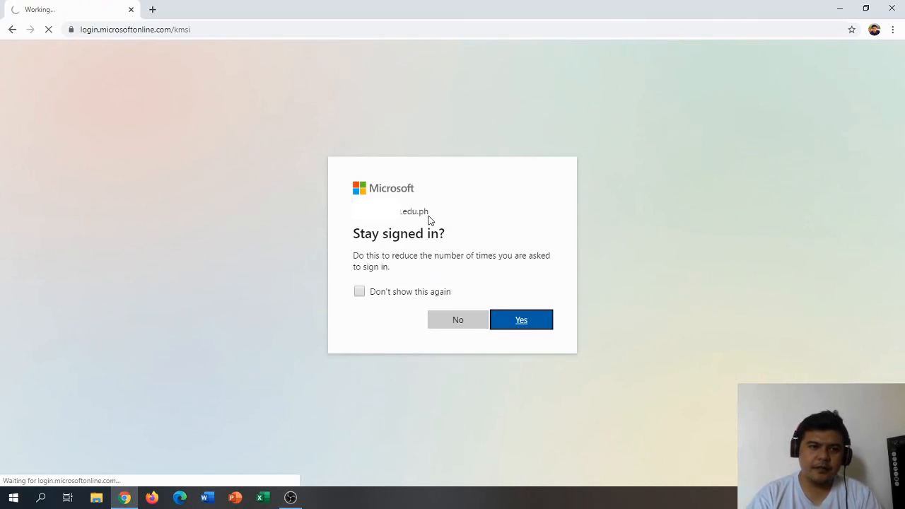
left_click(520, 319)
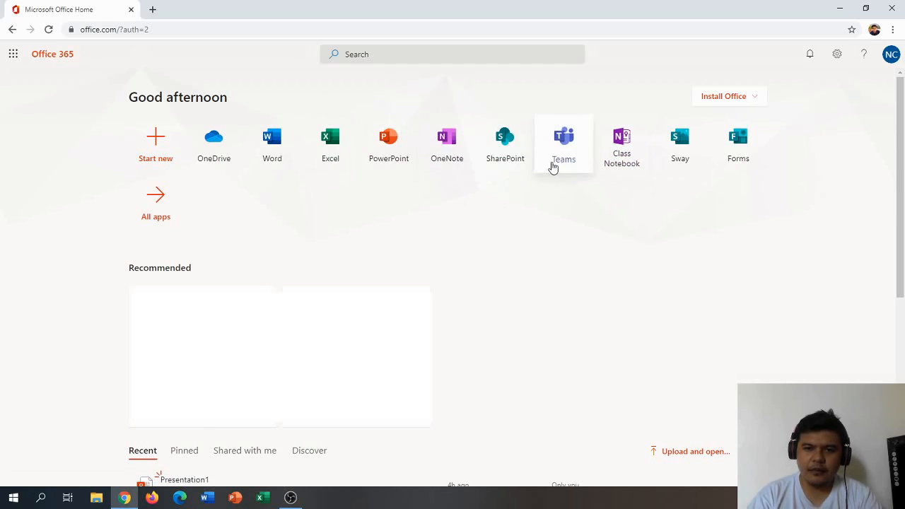
mouse_move(563, 158)
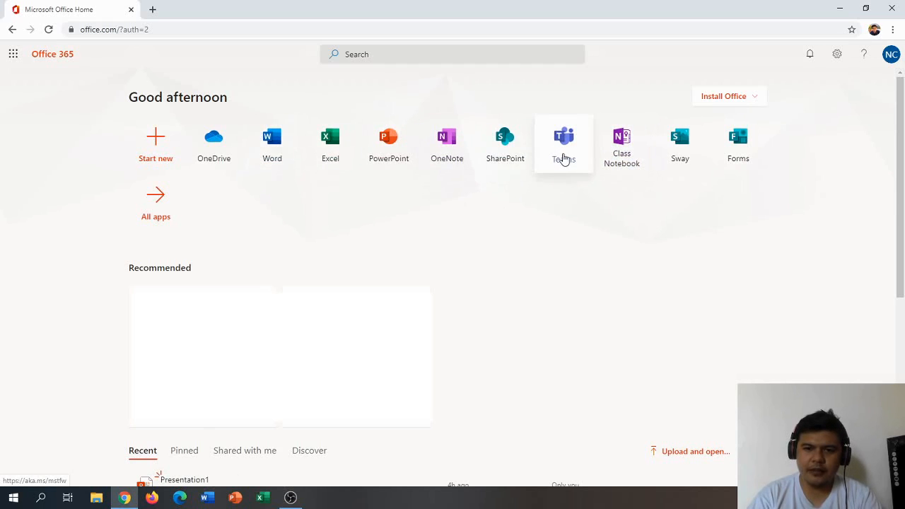
Step: Launch Teams on the web from the Office 365 home page in a new tab
left_click(563, 136)
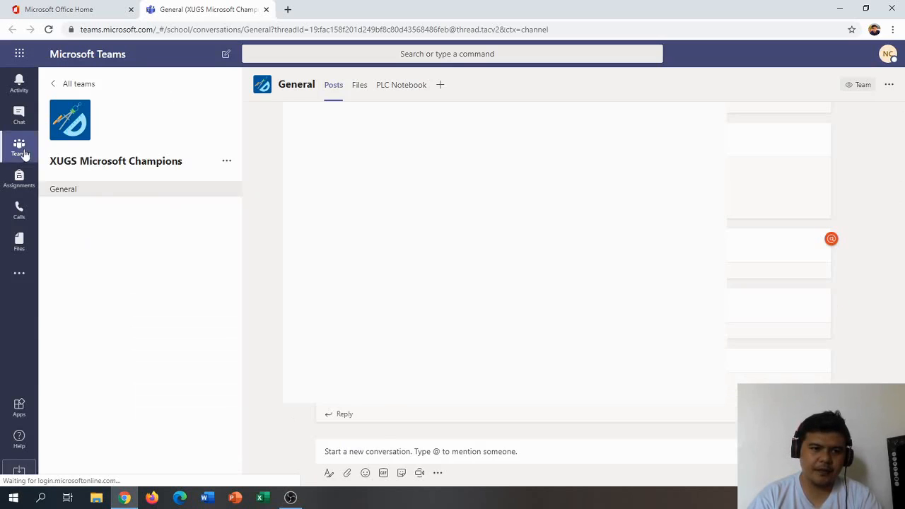
Step: Download the Teams desktop installer Teams_windows_x64.exe from the web app's left rail
left_click(19, 80)
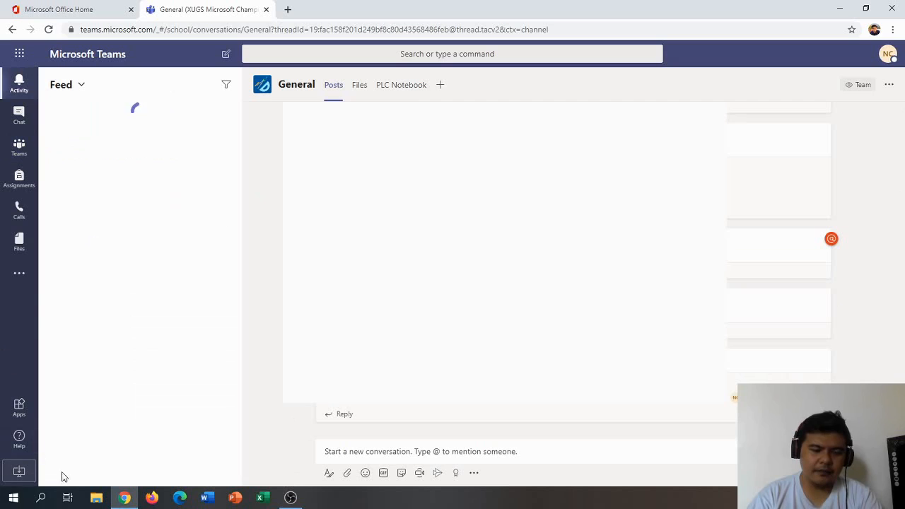
mouse_move(20, 435)
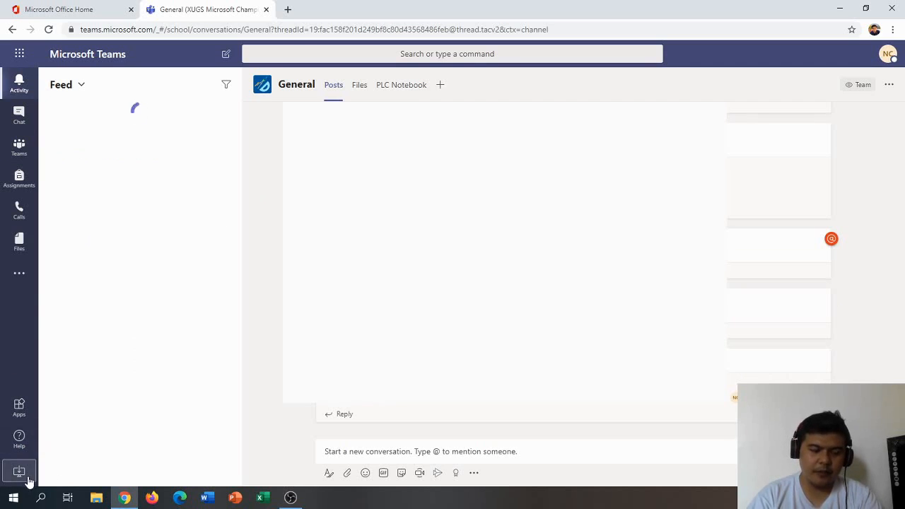
mouse_move(20, 471)
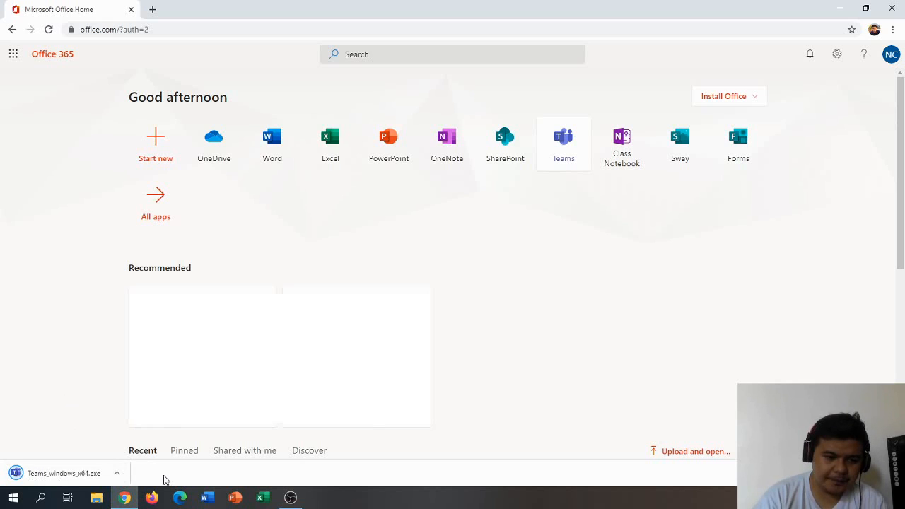
Step: Run the downloaded Teams installer and close the browser, leaving the Windows desktop
left_click(116, 472)
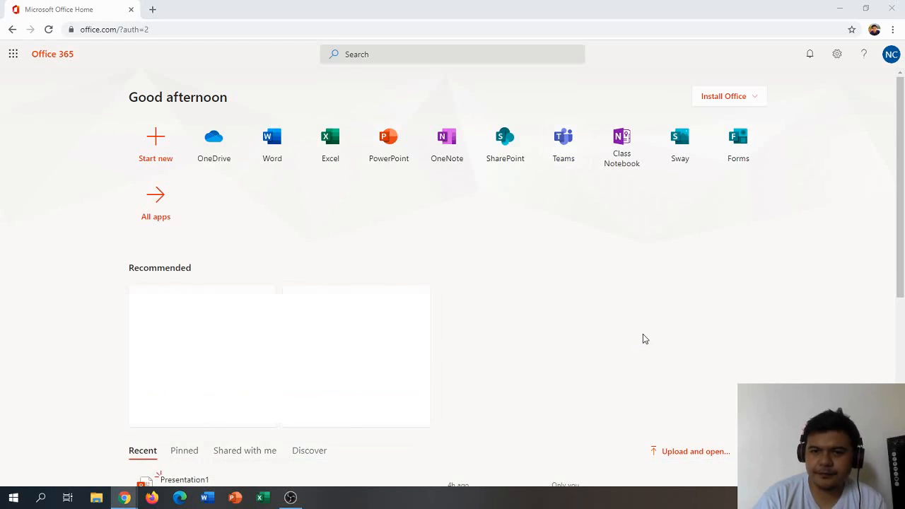
left_click(563, 135)
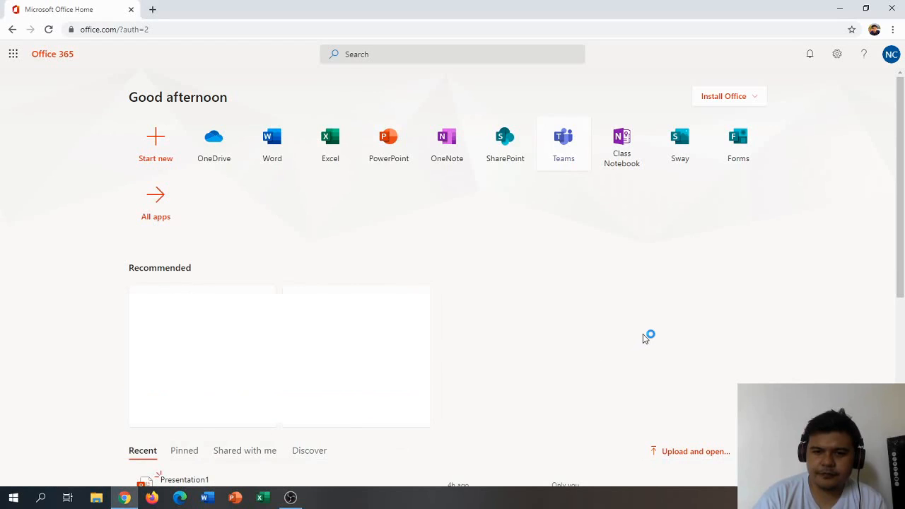
mouse_move(758, 214)
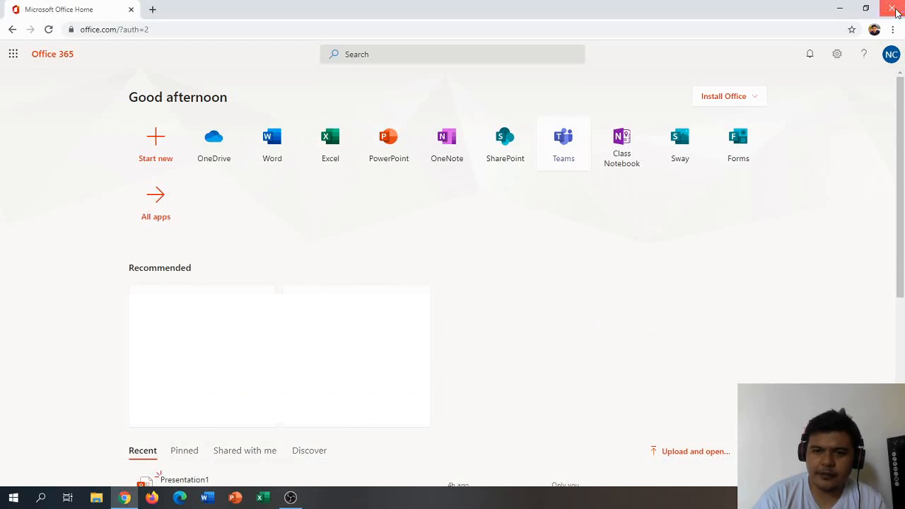
left_click(896, 8)
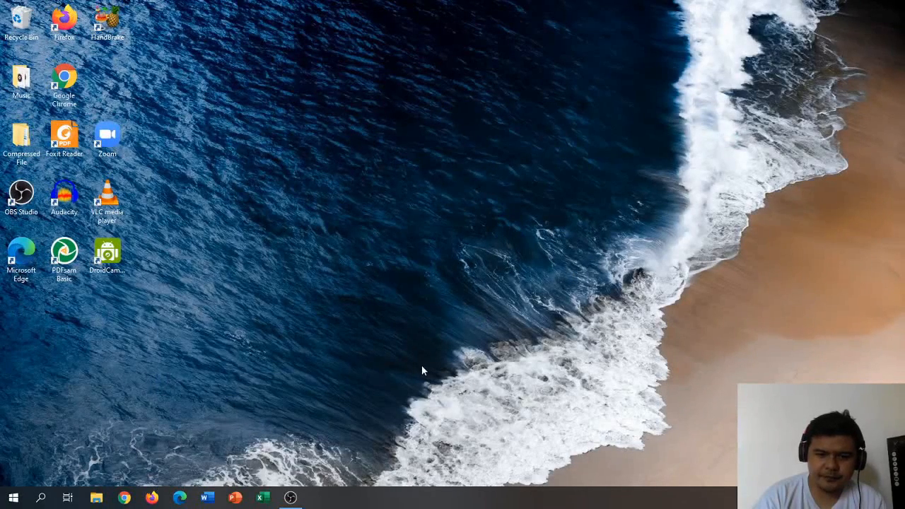
mouse_move(432, 354)
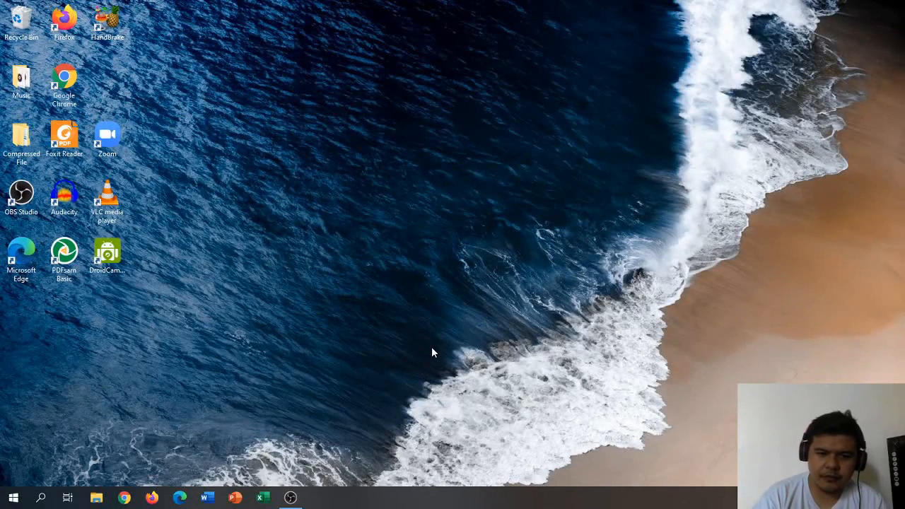
mouse_move(679, 355)
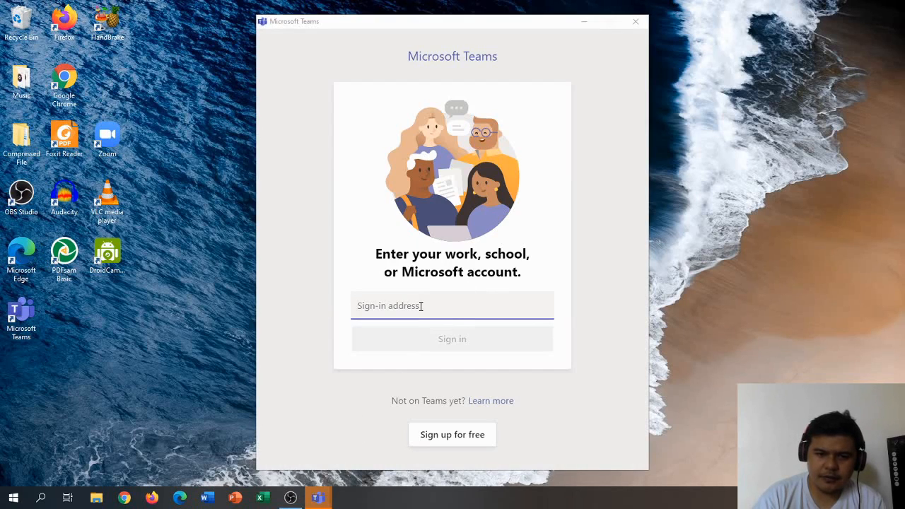
mouse_move(318, 498)
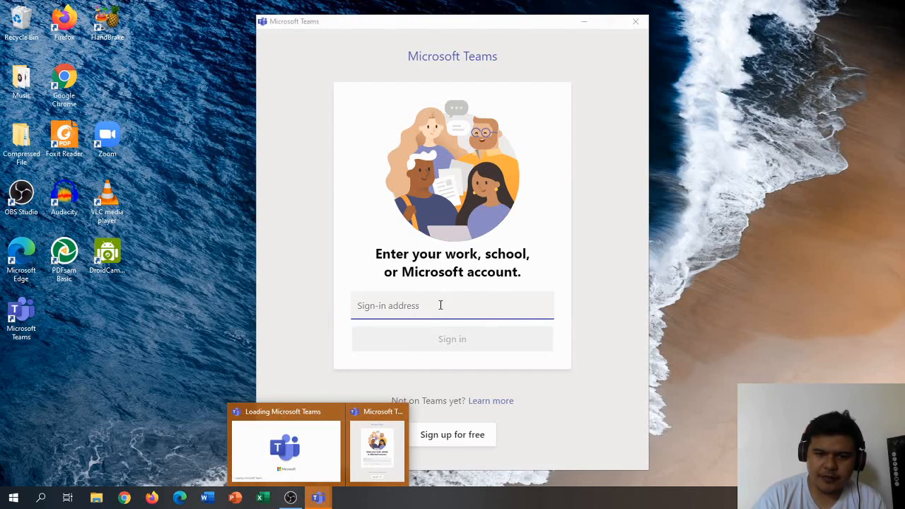
Step: Enter the school email as the sign-in address in desktop Teams and continue
left_click(453, 339)
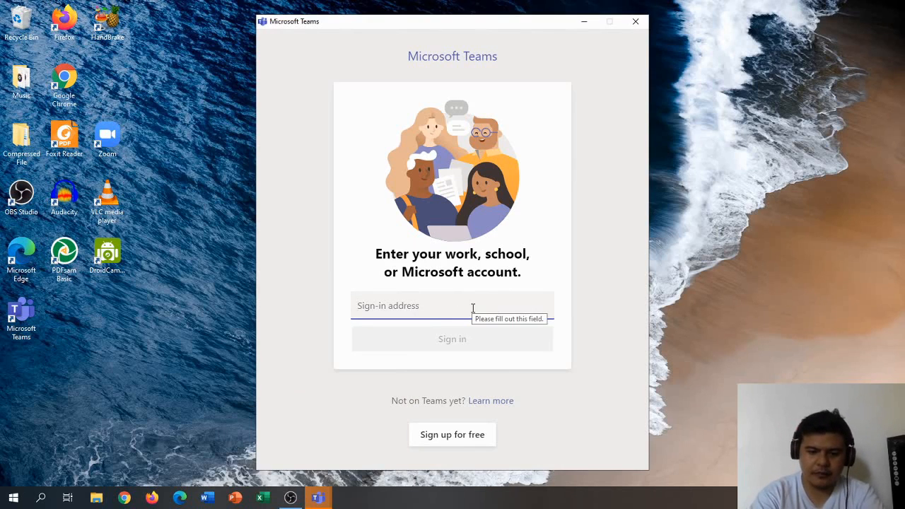
left_click(453, 306)
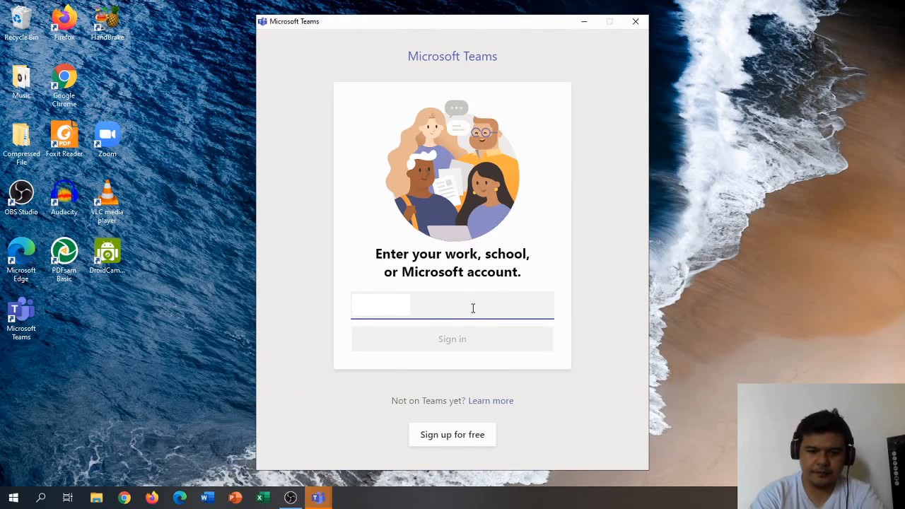
type("edu.")
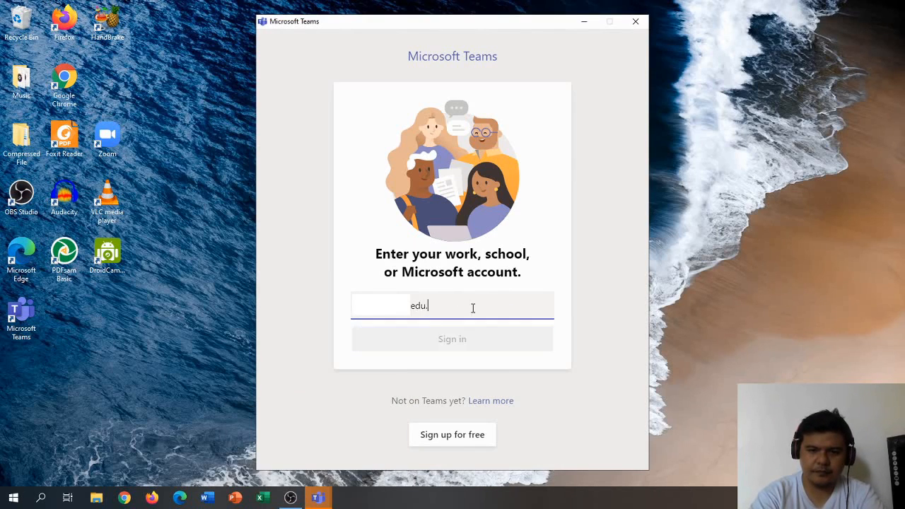
left_click(453, 339)
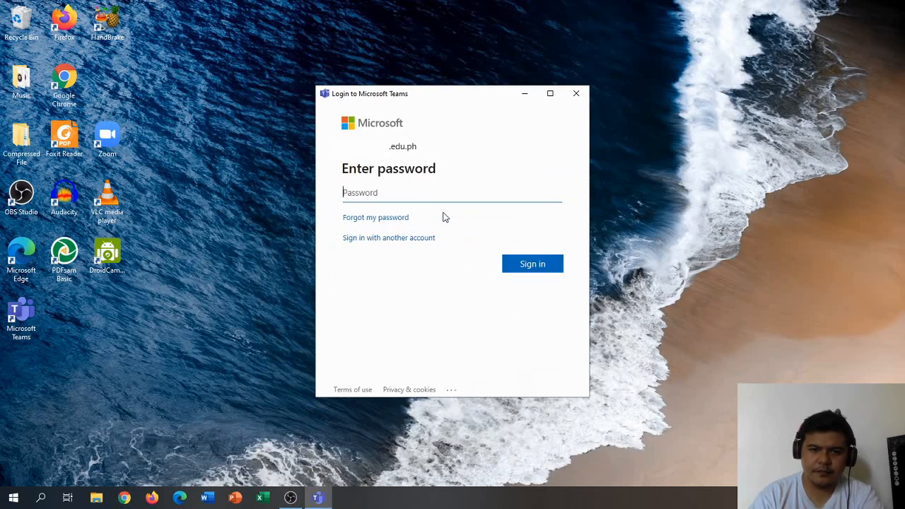
Step: Enter the password and sign in so desktop Teams starts loading
type("•")
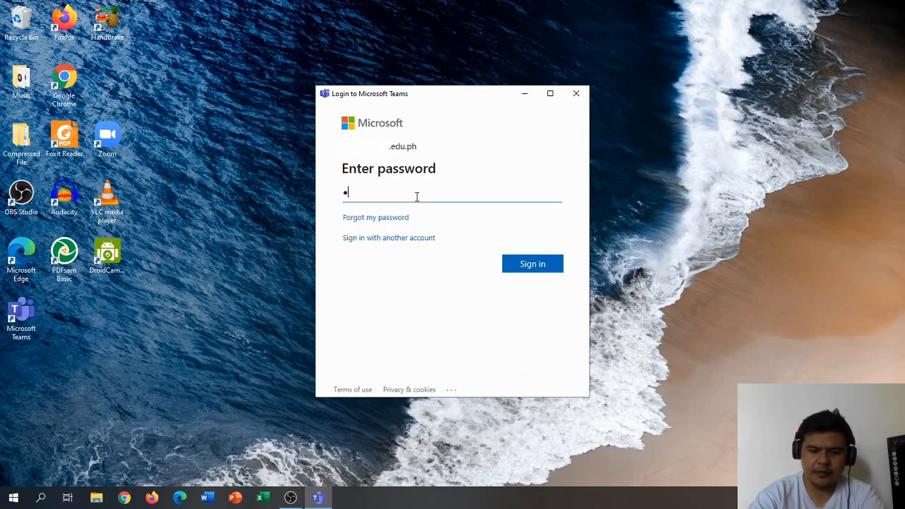
type("password")
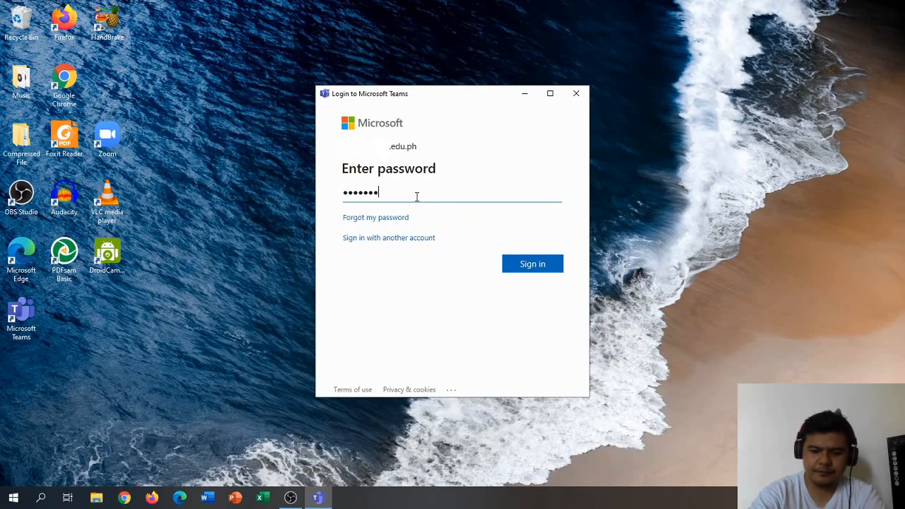
left_click(531, 263)
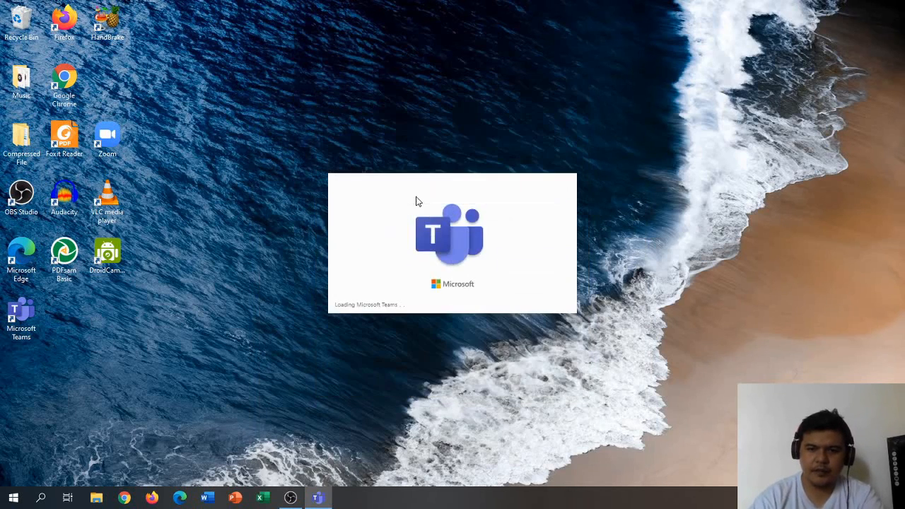
mouse_move(456, 215)
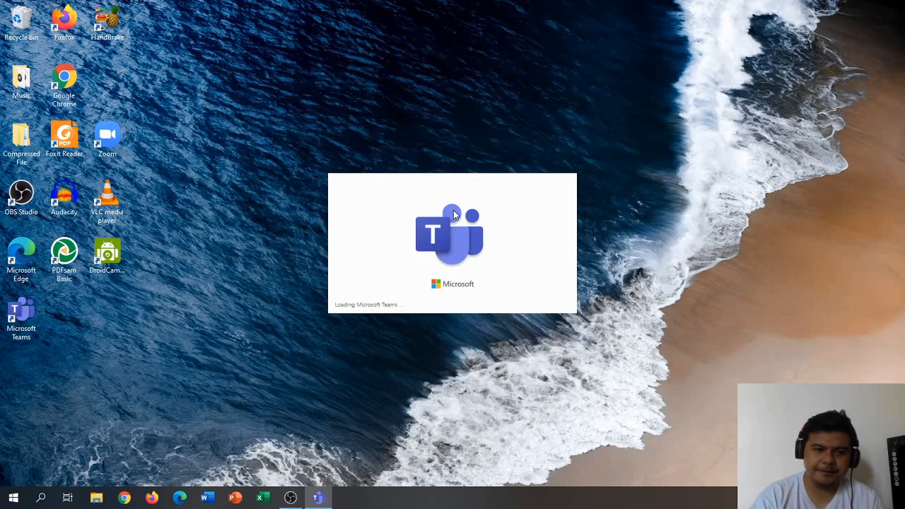
mouse_move(423, 215)
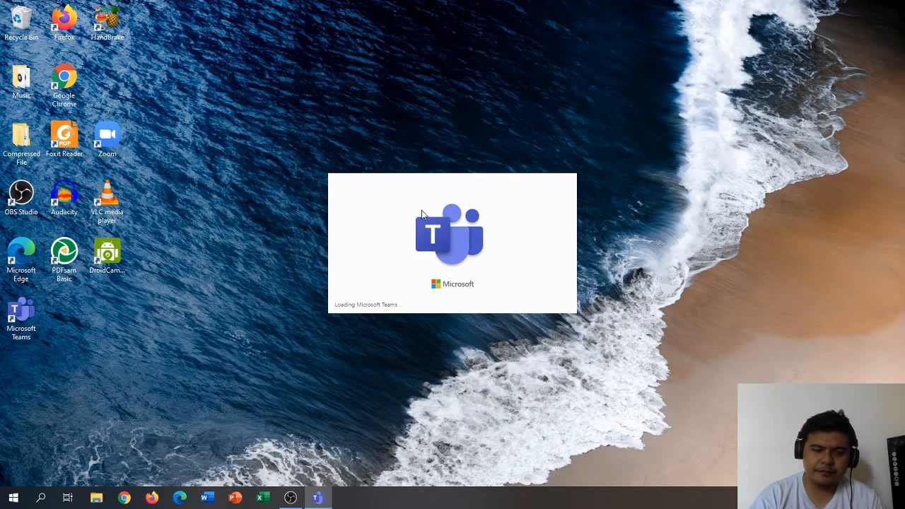
mouse_move(390, 215)
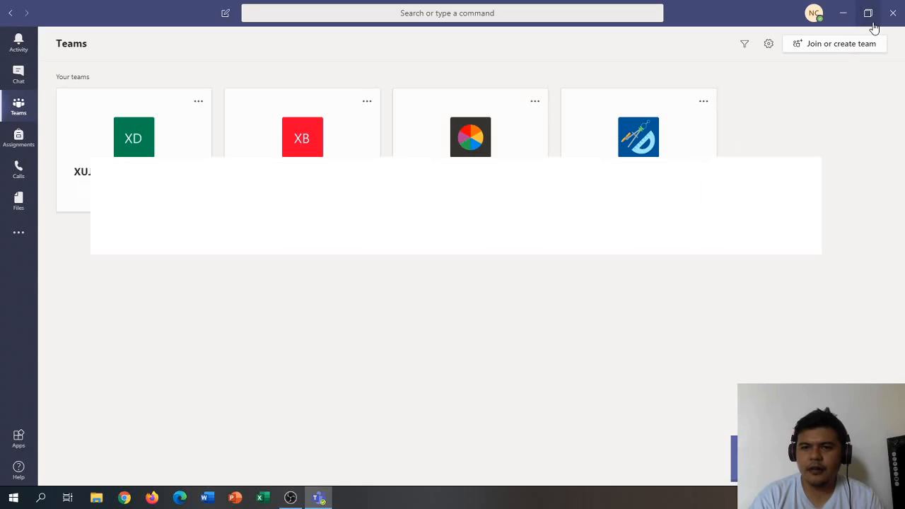
Step: Restore the loaded Teams window down from full screen with the teams grid showing
left_click(868, 13)
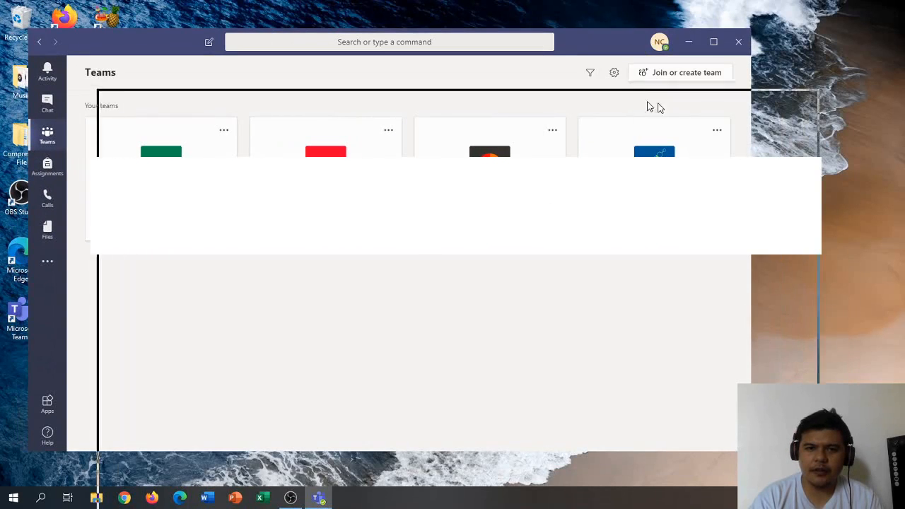